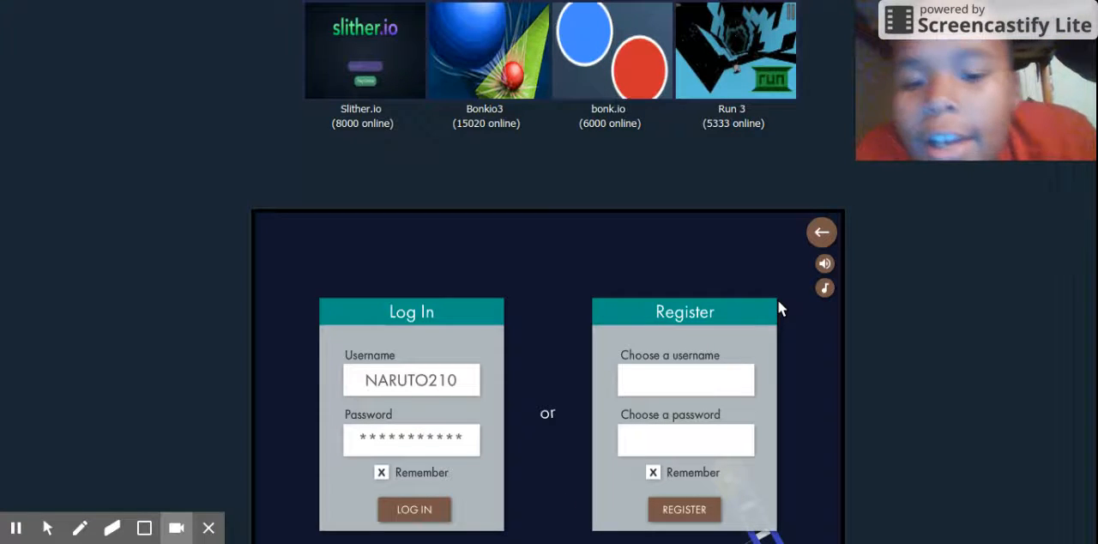
Sign in with the saved account, browse the custom game room list, and return to the main menu.
left_click(413, 507)
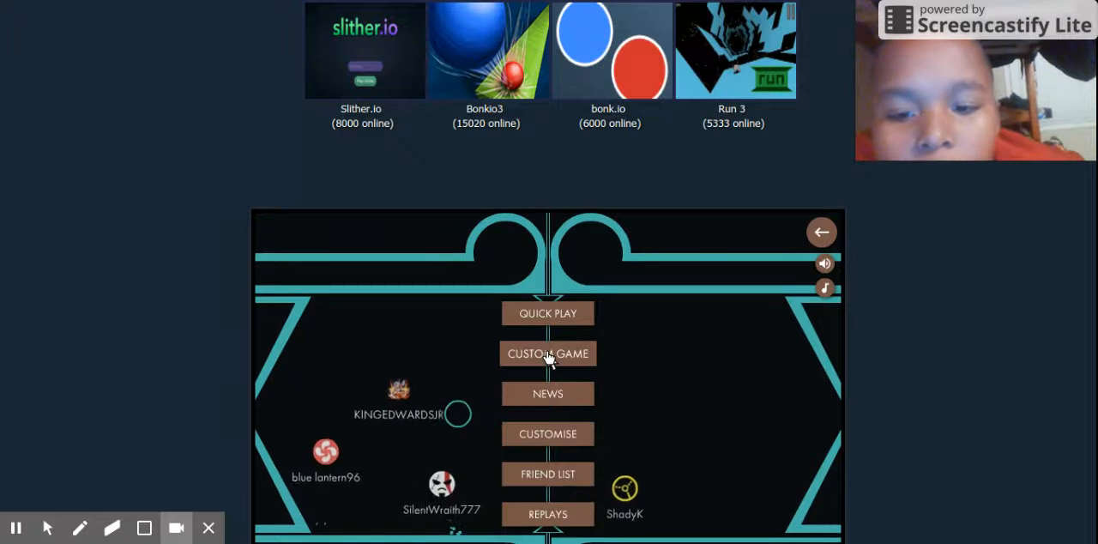
left_click(548, 353)
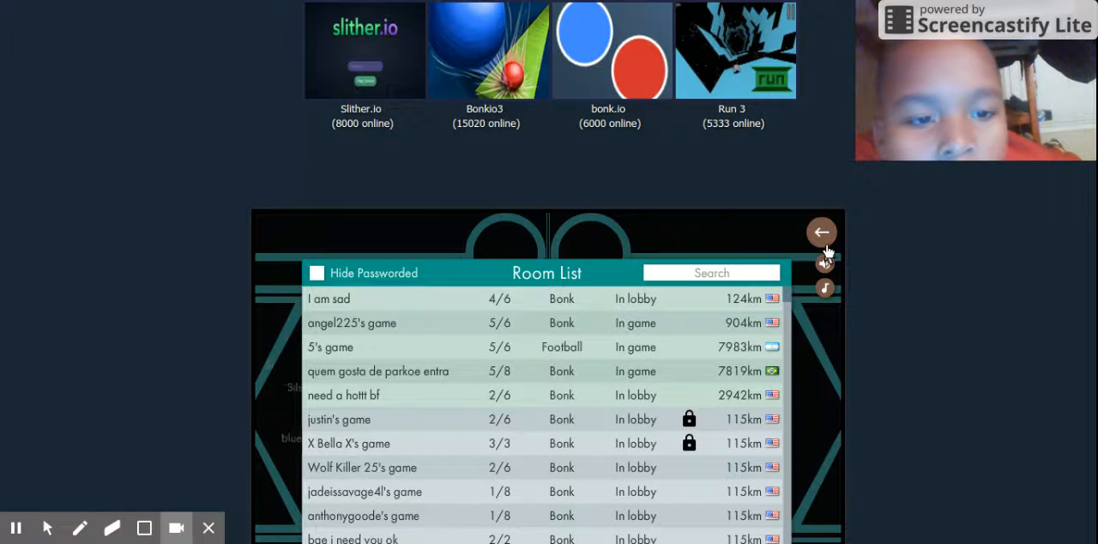
left_click(820, 231)
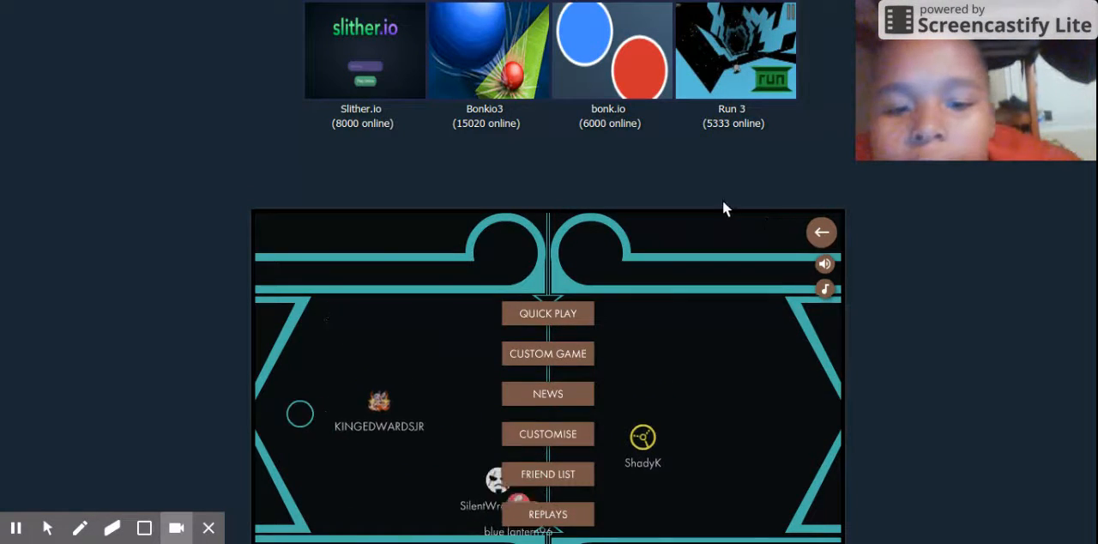
Start Quick Play matchmaking and wait in the lobby as players join.
left_click(547, 312)
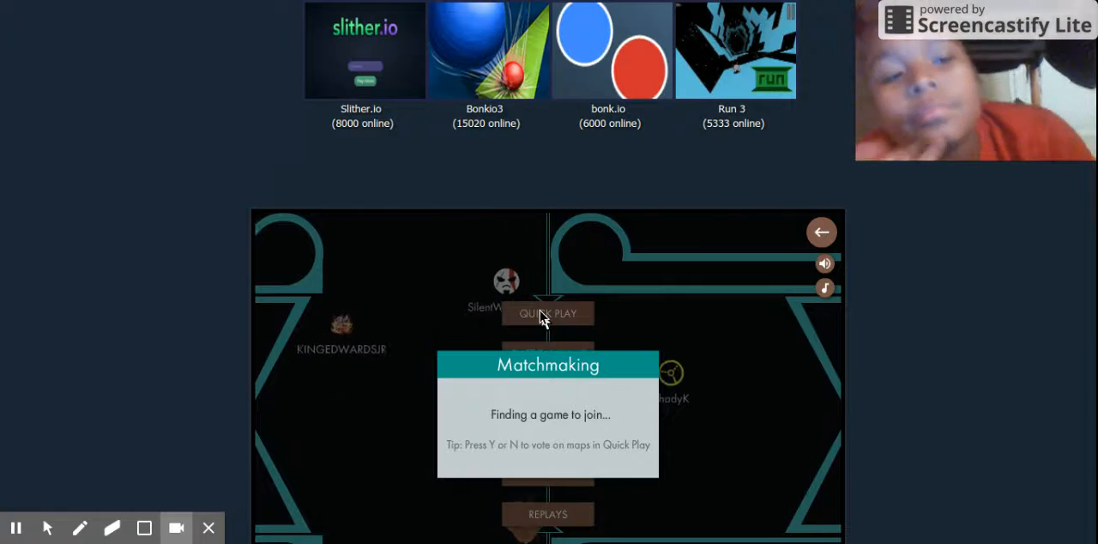
scroll("down", 3)
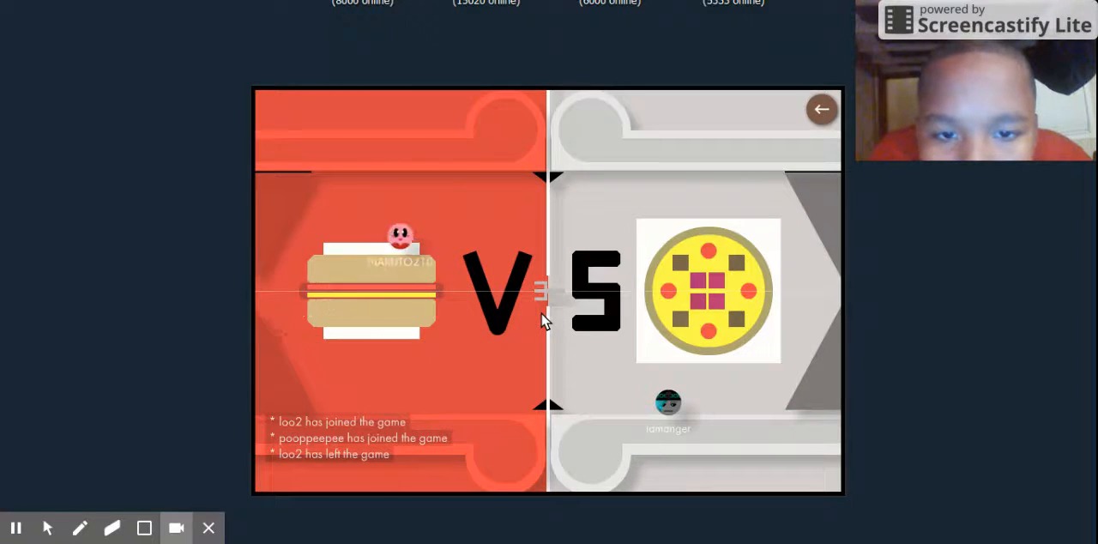
left_click(819, 110)
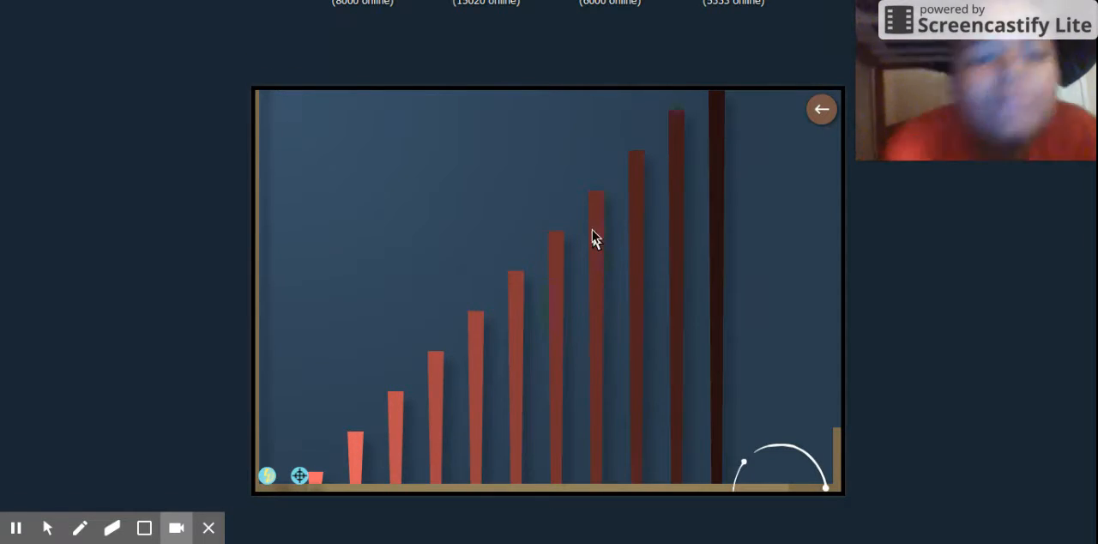
Use the top-right back arrow to bring up the Leave Game confirmation.
left_click(820, 110)
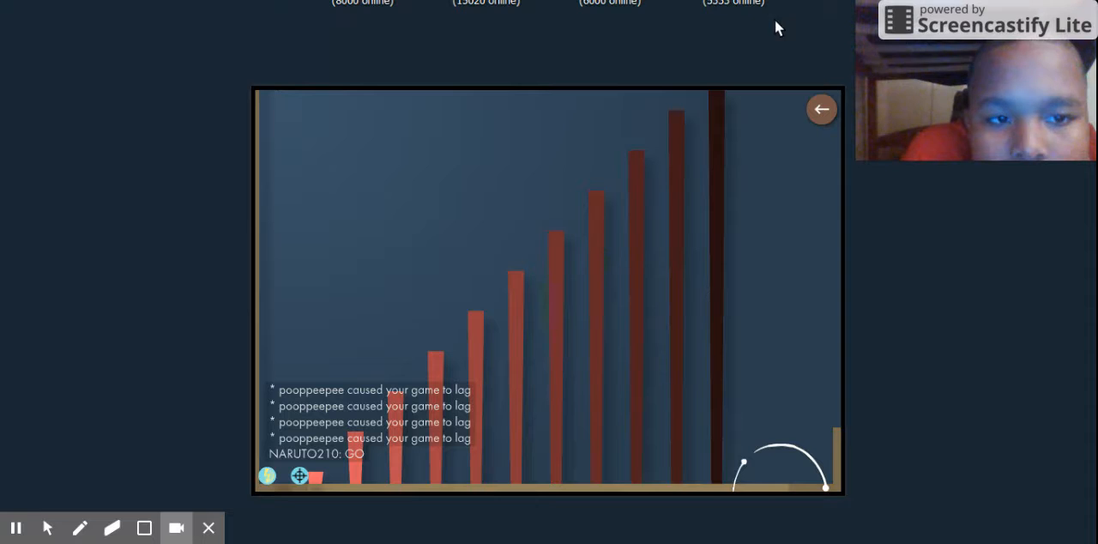
left_click(820, 110)
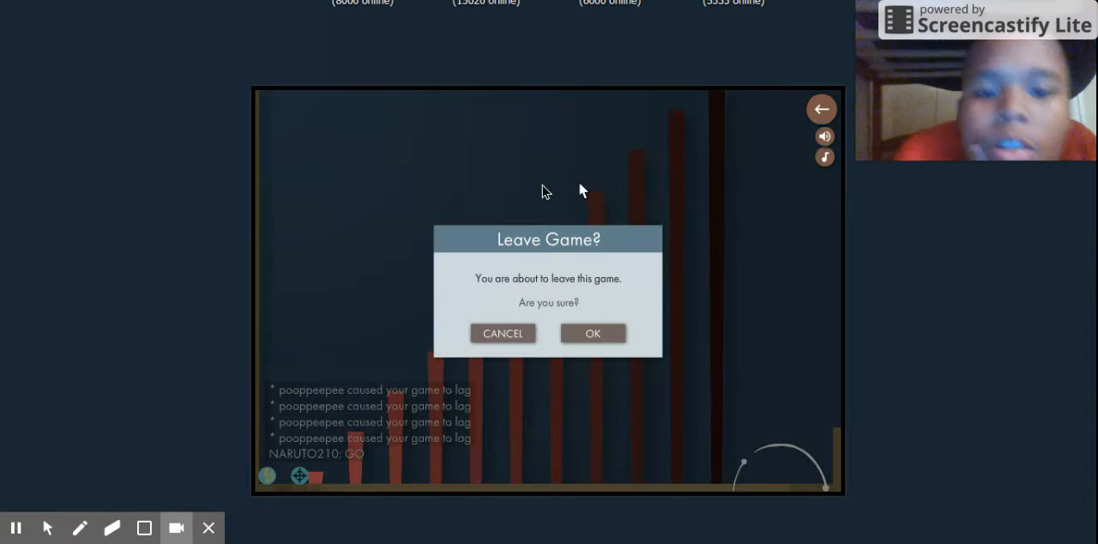
Confirm leaving the laggy game and start a new match from the main menu.
left_click(592, 332)
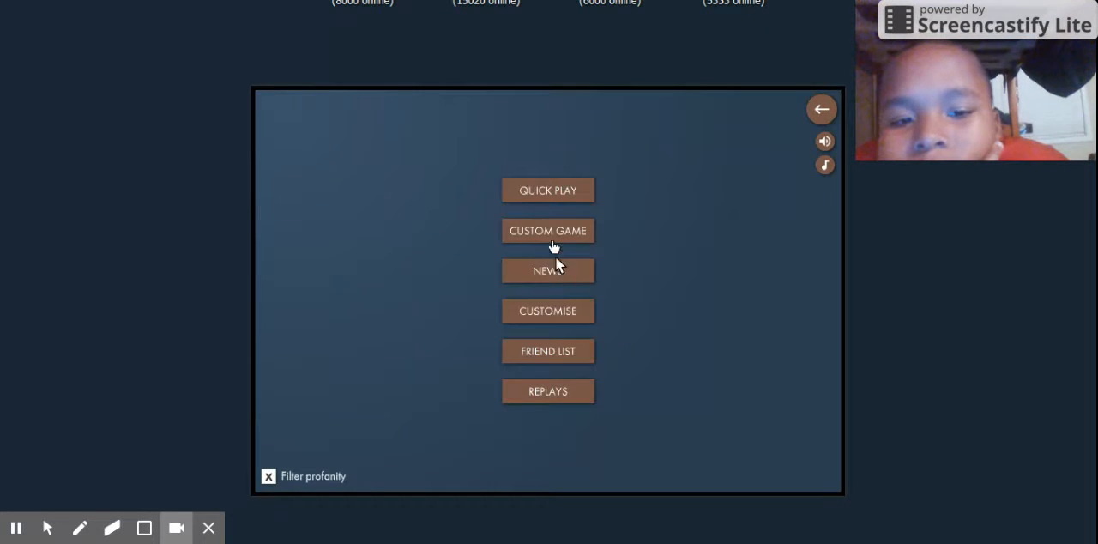
left_click(547, 189)
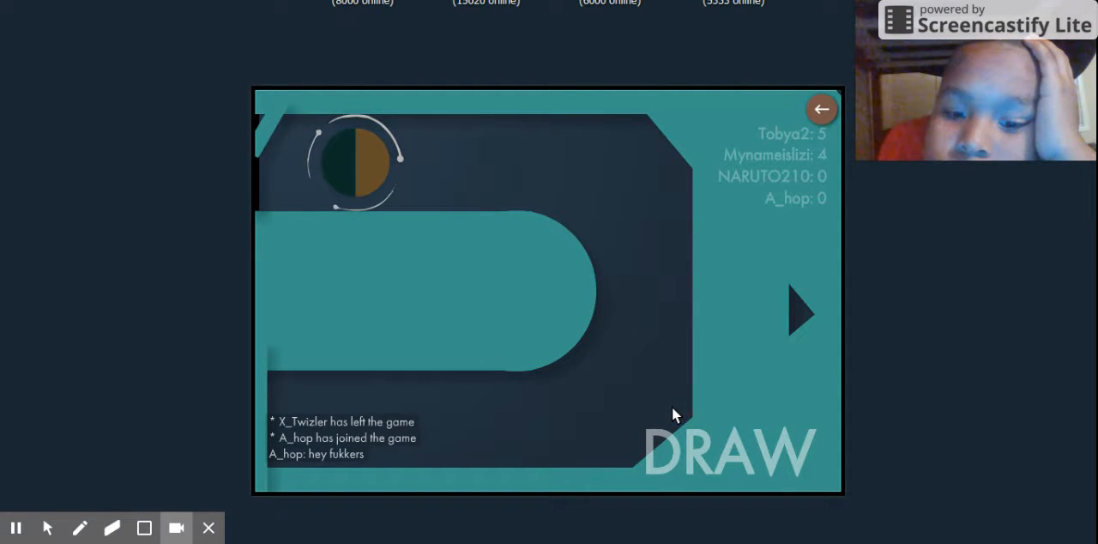
Accept the Match Abandoned prompt with OK to join a new game's waiting room.
left_click(800, 312)
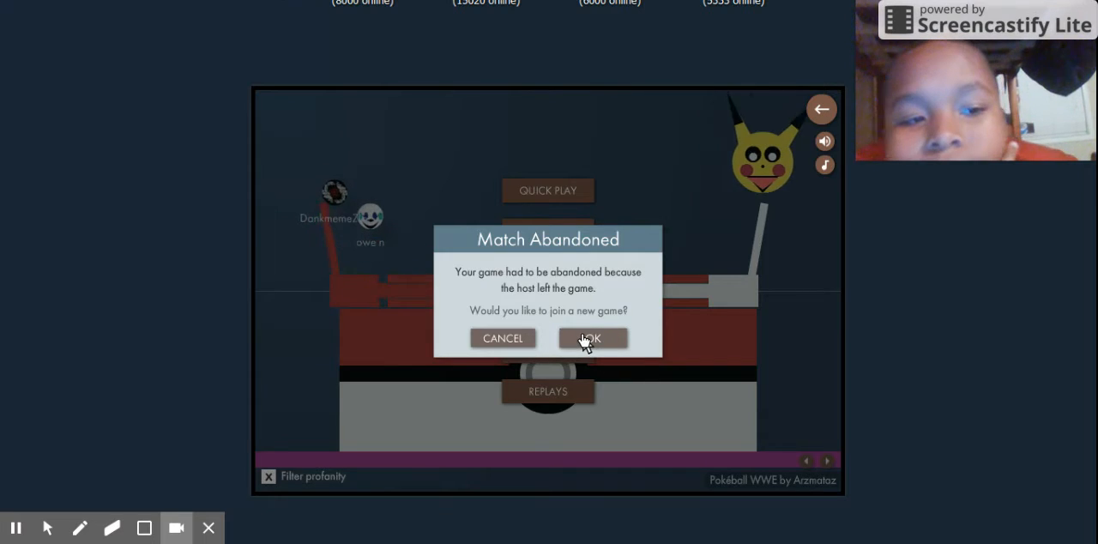
left_click(592, 336)
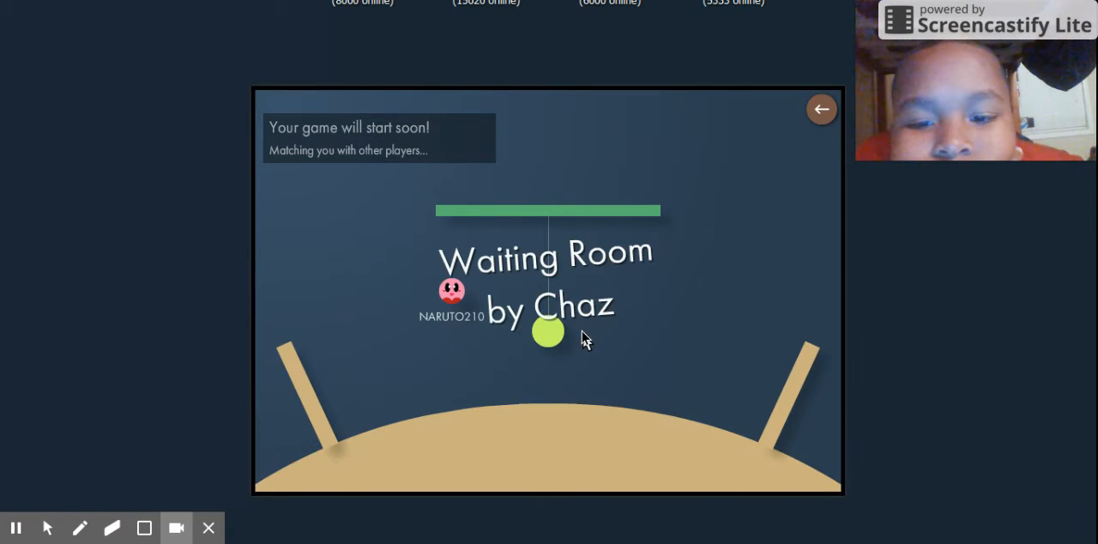